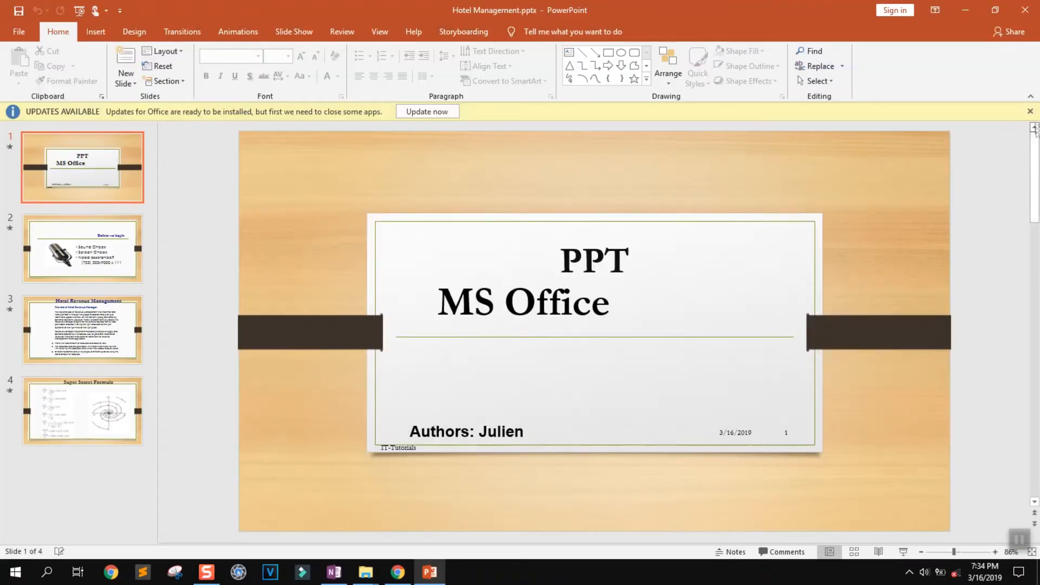
Enable Always Open Read-Only for the Hotel Management presentation under Protect Presentation
{"action": "left_click", "coordinate": [1029, 110]}
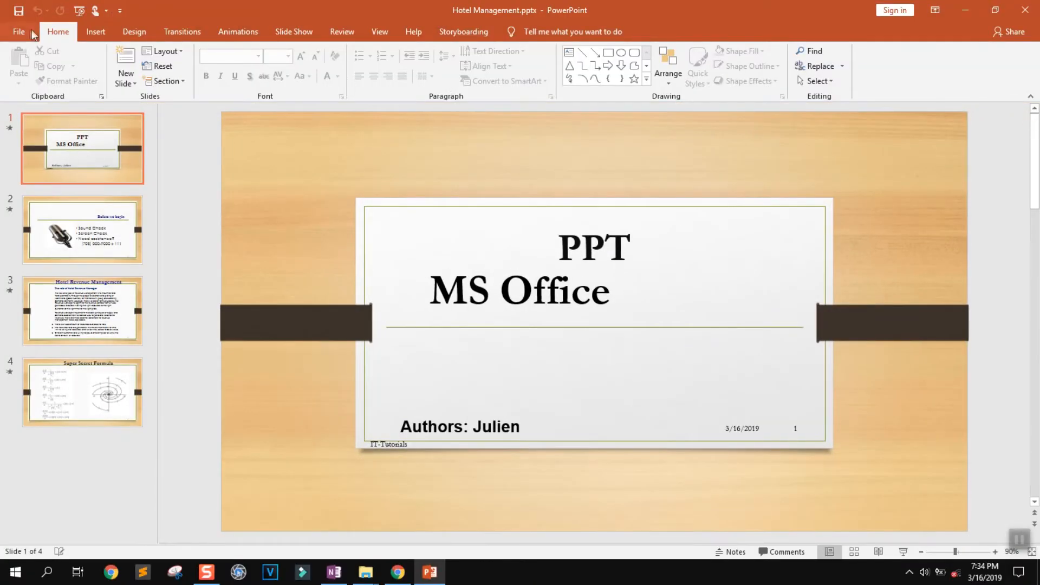
{"action": "left_click", "coordinate": [19, 31]}
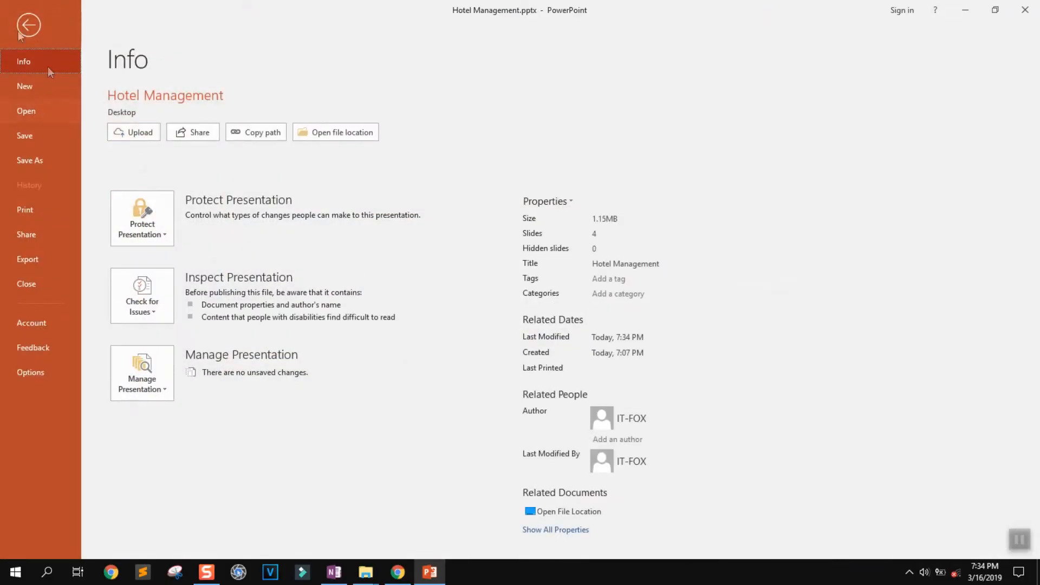
{"action": "mouse_move", "coordinate": [220, 223]}
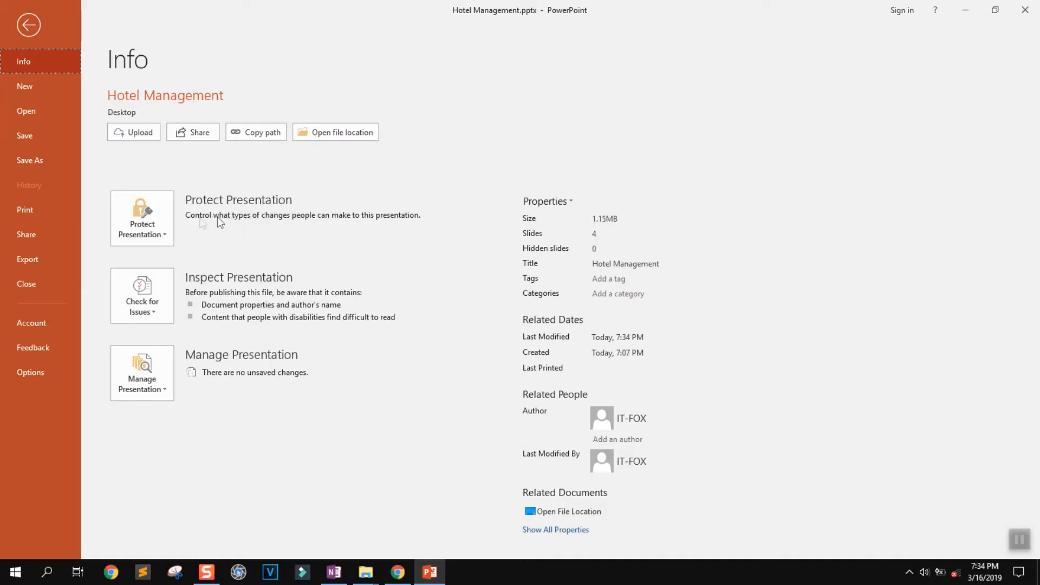
{"action": "left_click", "coordinate": [142, 219]}
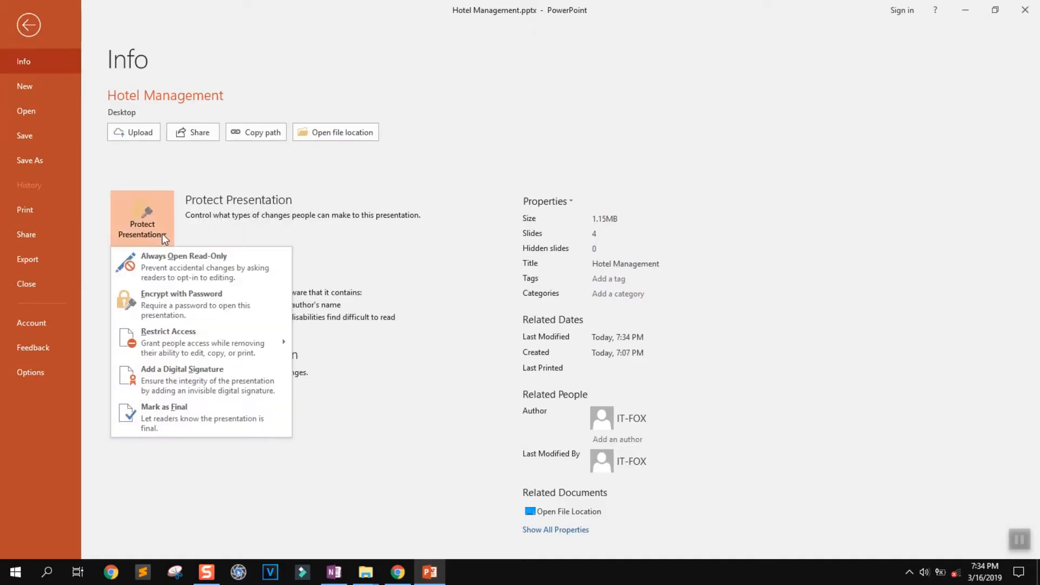
{"action": "mouse_move", "coordinate": [173, 266]}
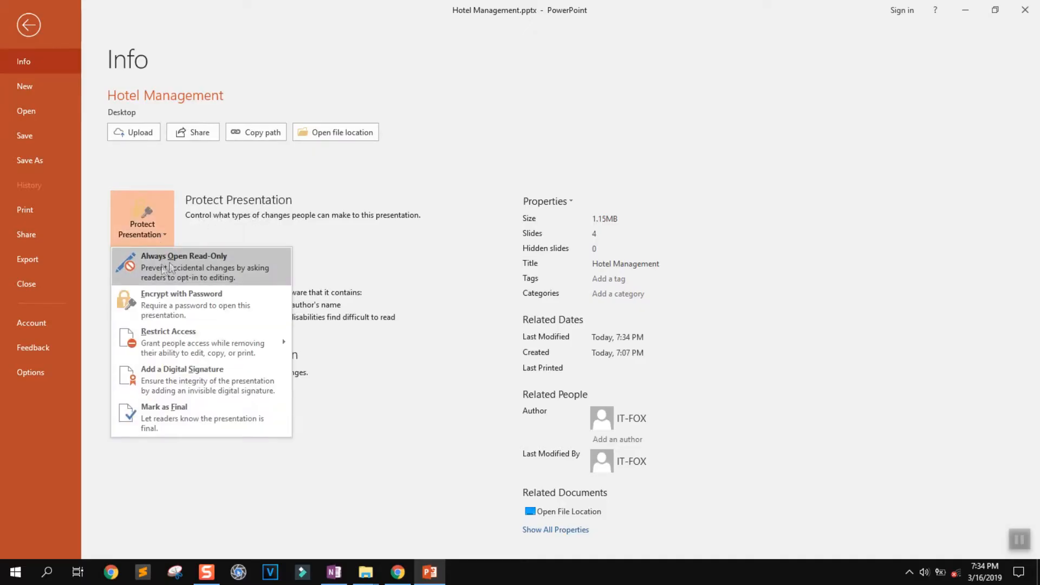
{"action": "left_click", "coordinate": [183, 267]}
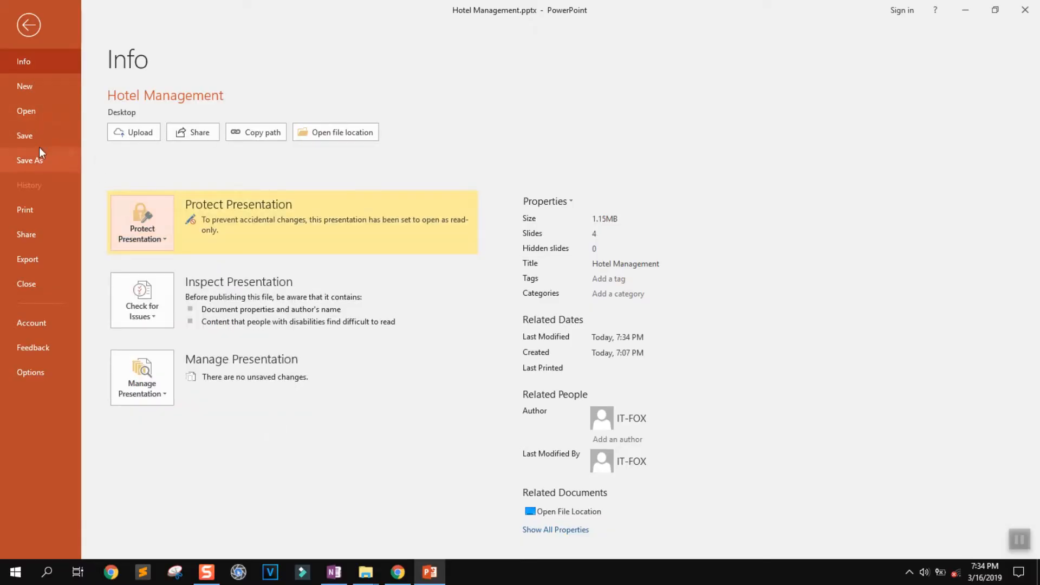
Close the presentation and reopen Hotel Management.pptx from the desktop to see the read-only notice
{"action": "left_click", "coordinate": [28, 26]}
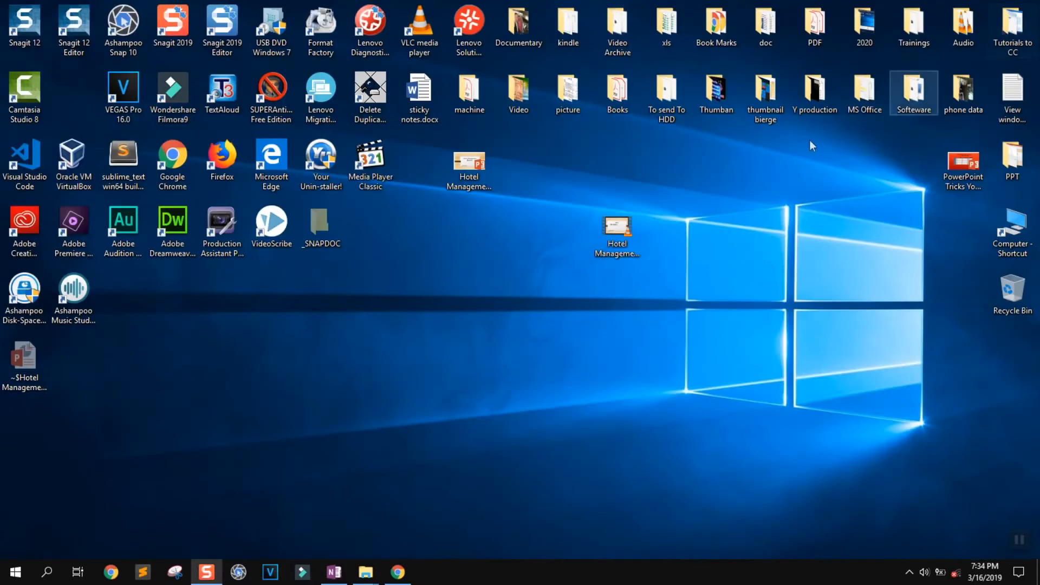
{"action": "left_click", "coordinate": [468, 163]}
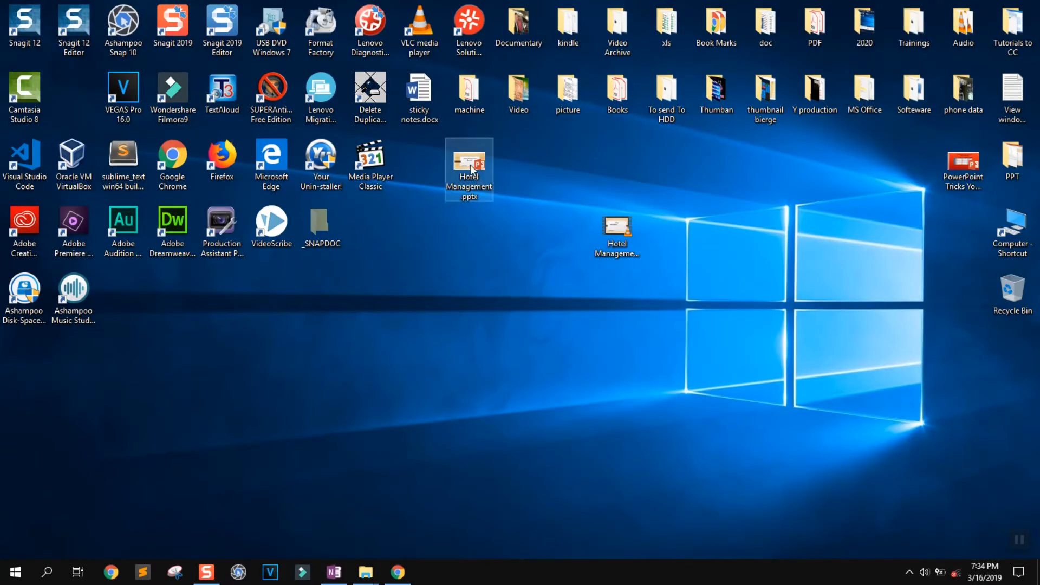
{"action": "double_click", "coordinate": [469, 162]}
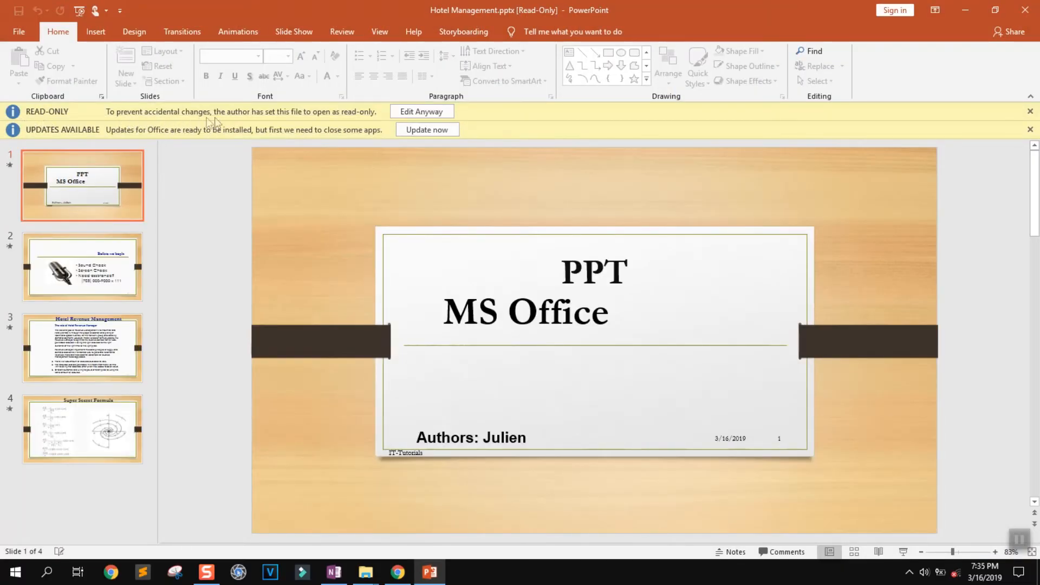
{"action": "mouse_move", "coordinate": [307, 114]}
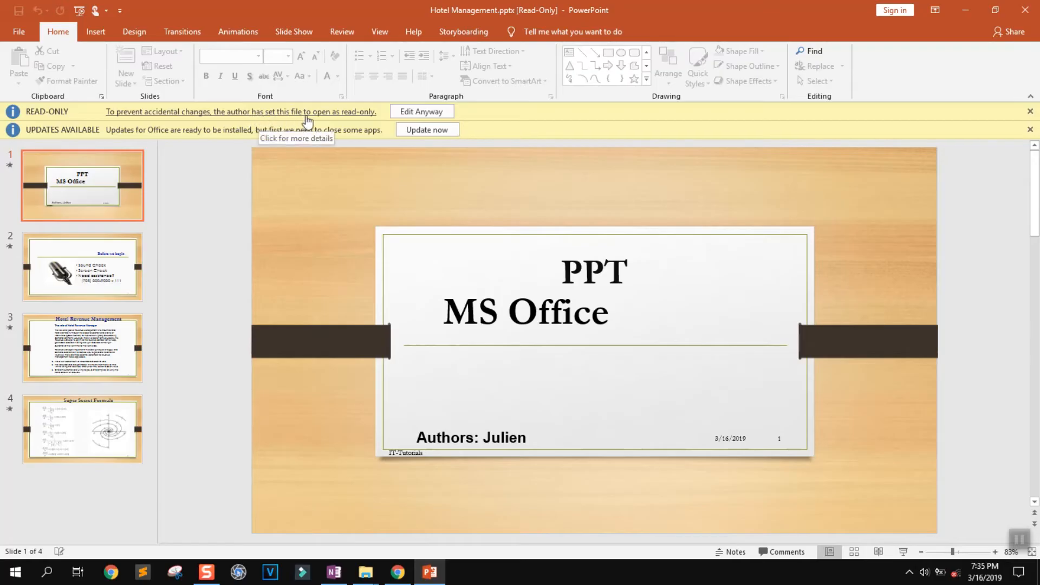
{"action": "mouse_move", "coordinate": [375, 119]}
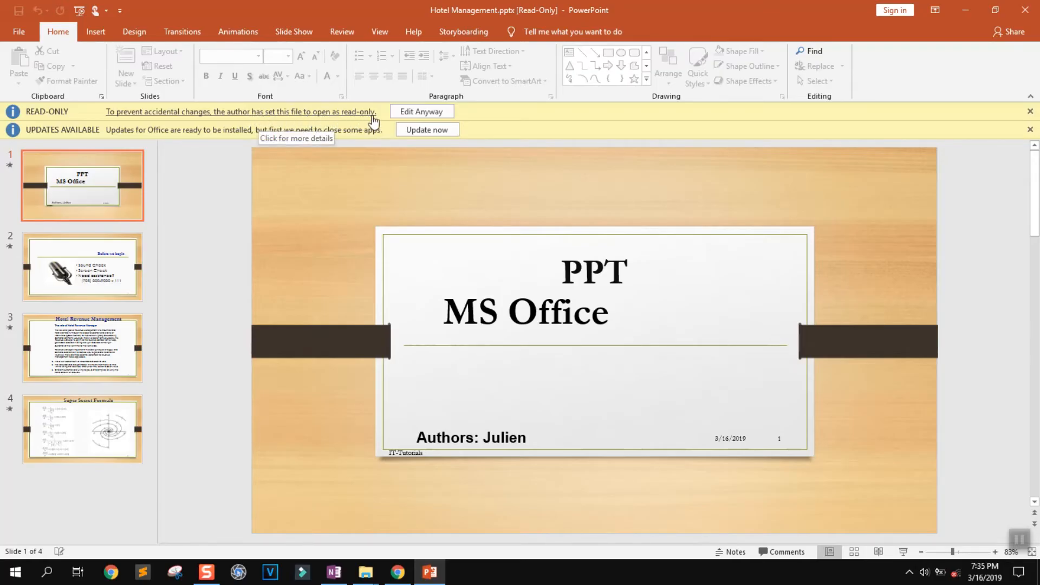
{"action": "mouse_move", "coordinate": [429, 104]}
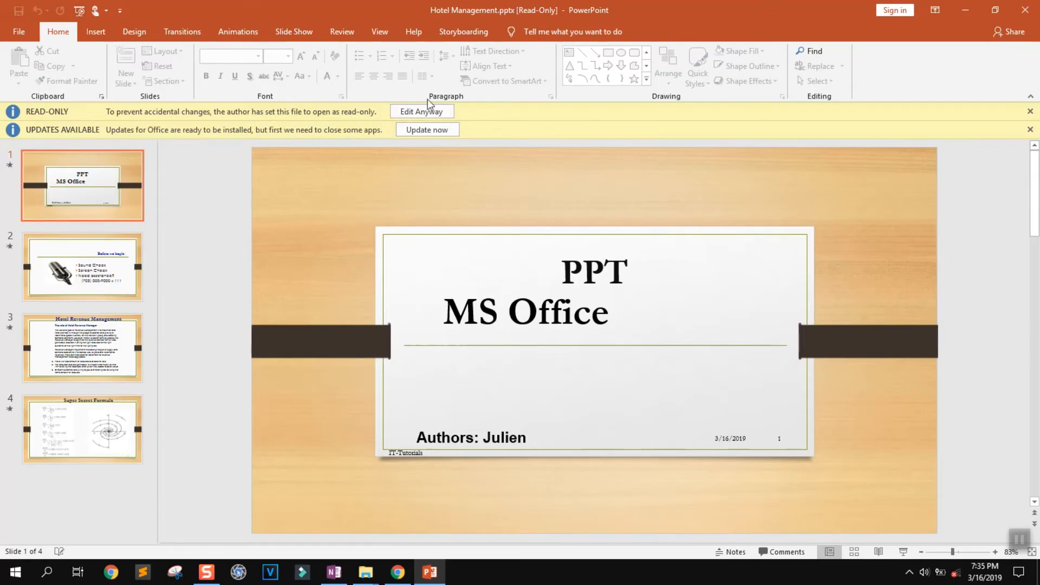
{"action": "mouse_move", "coordinate": [421, 114]}
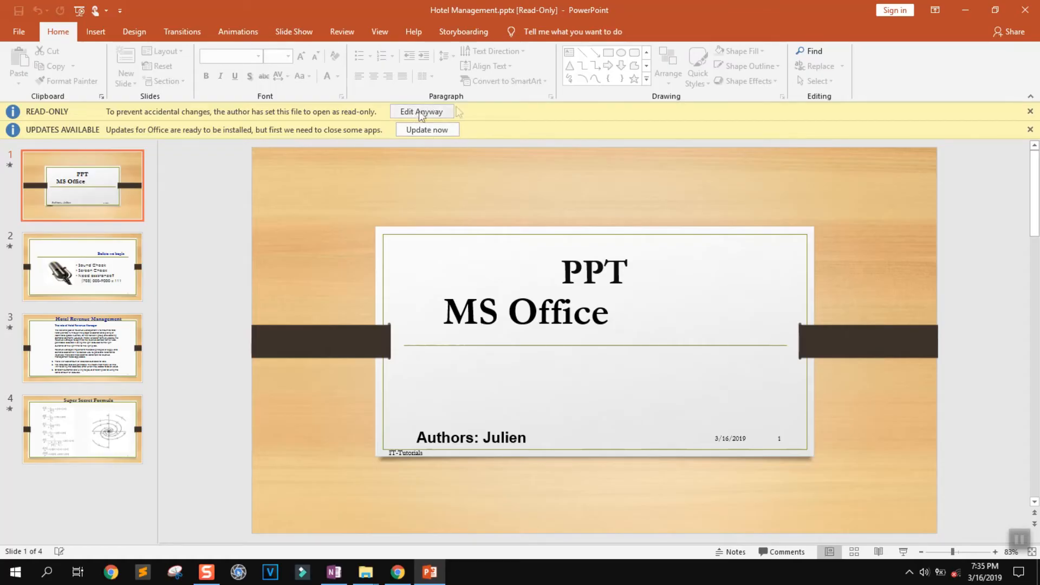
{"action": "mouse_move", "coordinate": [439, 116]}
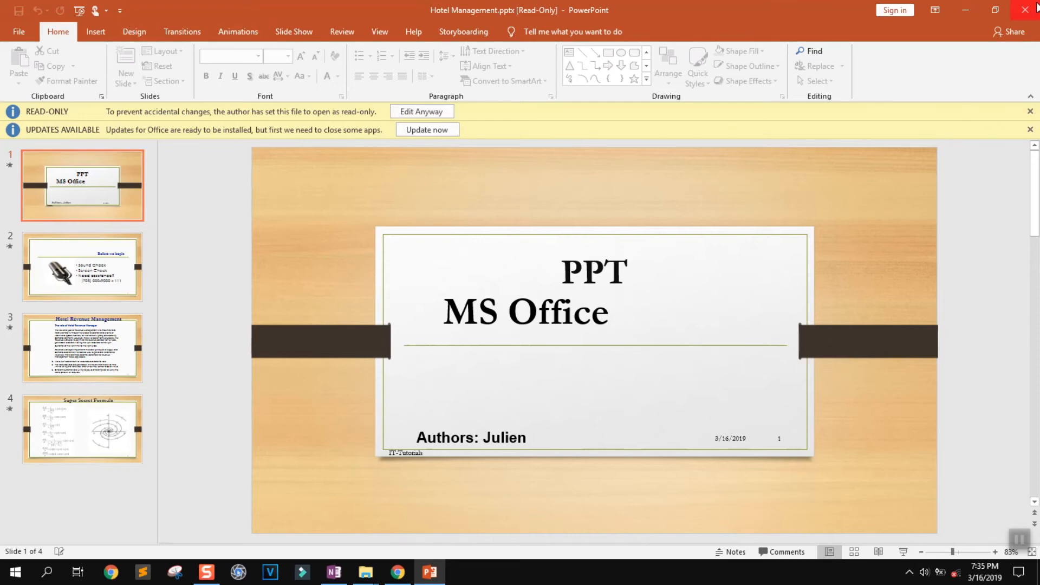
{"action": "mouse_move", "coordinate": [771, 17]}
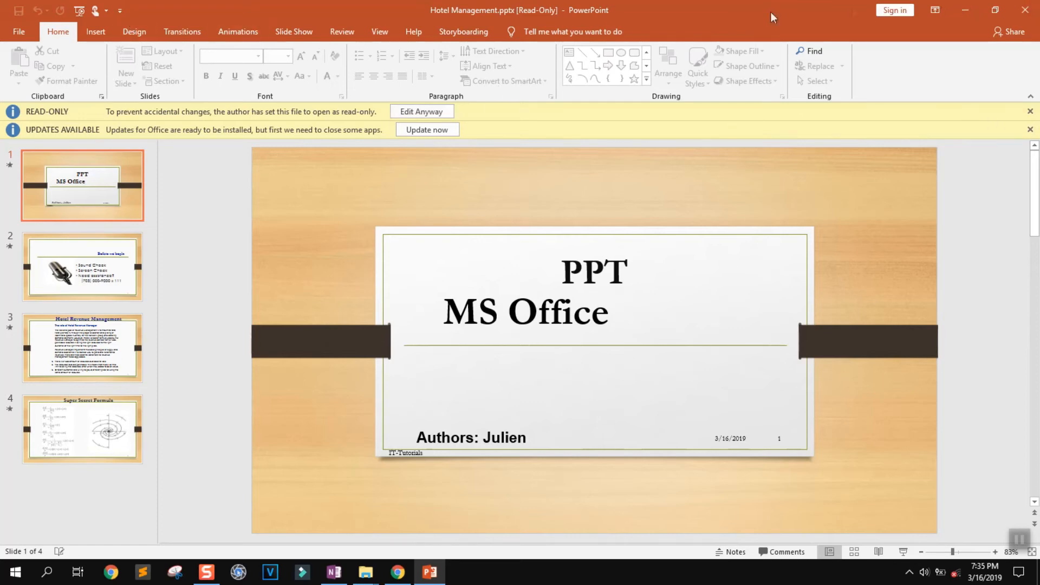
{"action": "mouse_move", "coordinate": [462, 106]}
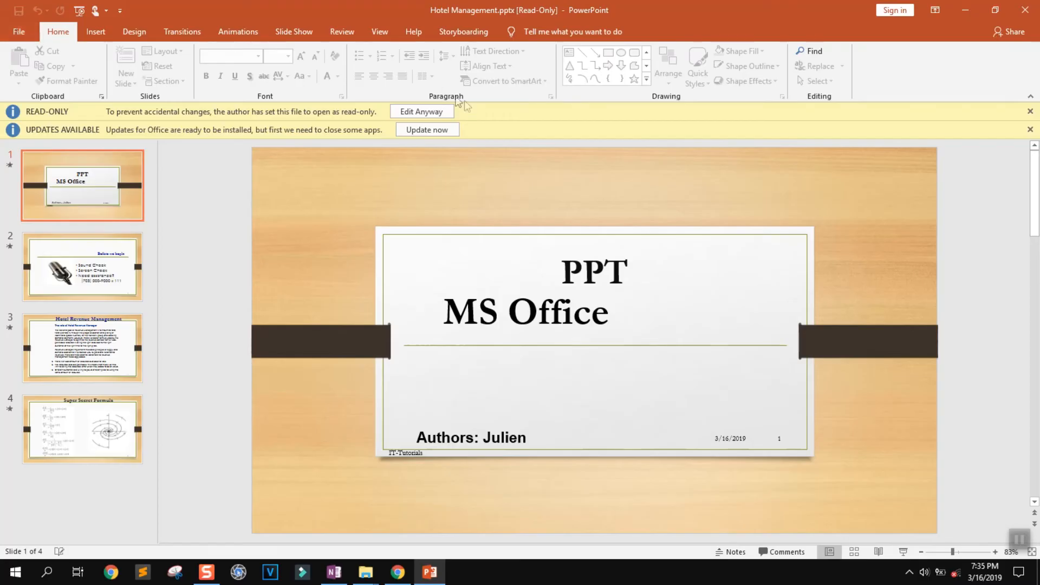
Choose Edit Anyway so Hotel Management becomes editable despite the read-only notice
{"action": "left_click", "coordinate": [422, 110]}
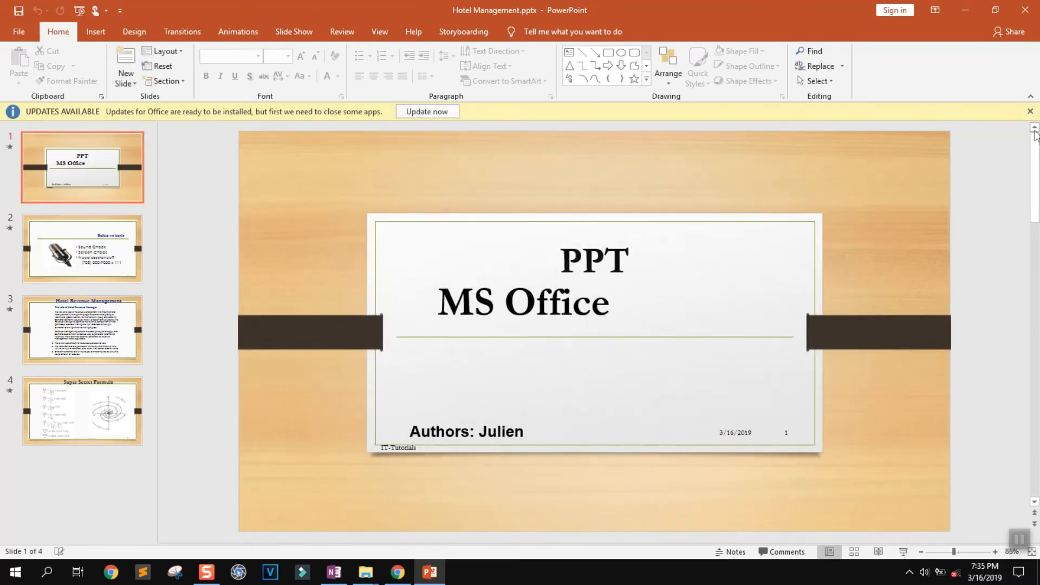
{"action": "left_click", "coordinate": [1029, 110]}
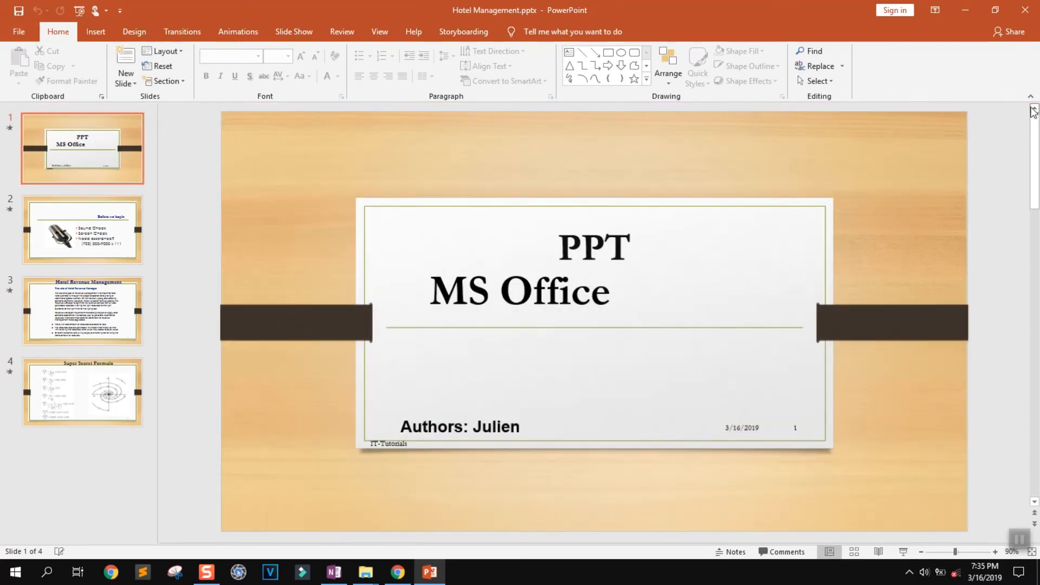
{"action": "left_click", "coordinate": [11, 31]}
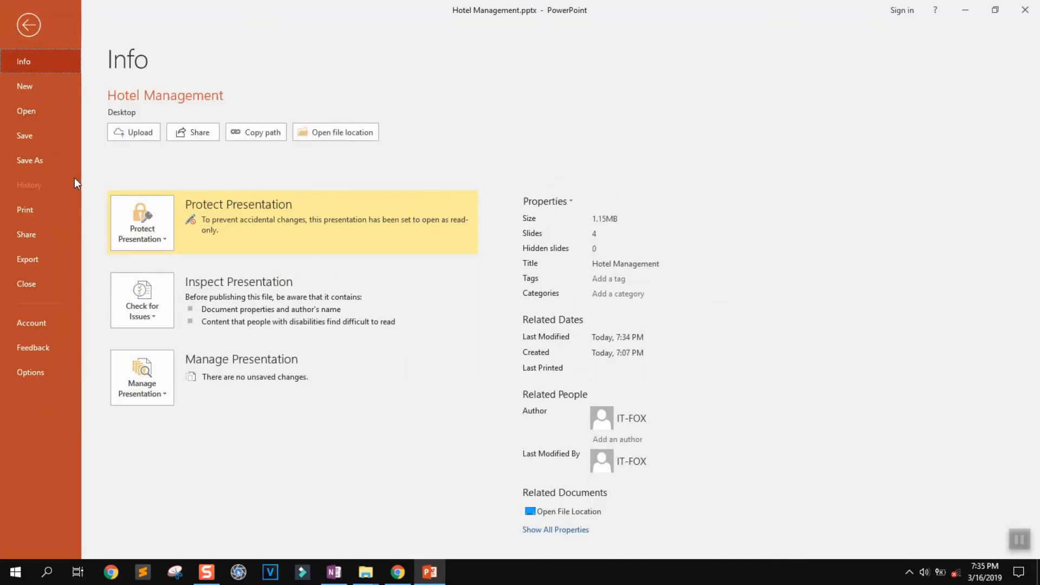
Uncheck Always Open Read-Only under Protect Presentation and return to the slides
{"action": "left_click", "coordinate": [142, 223]}
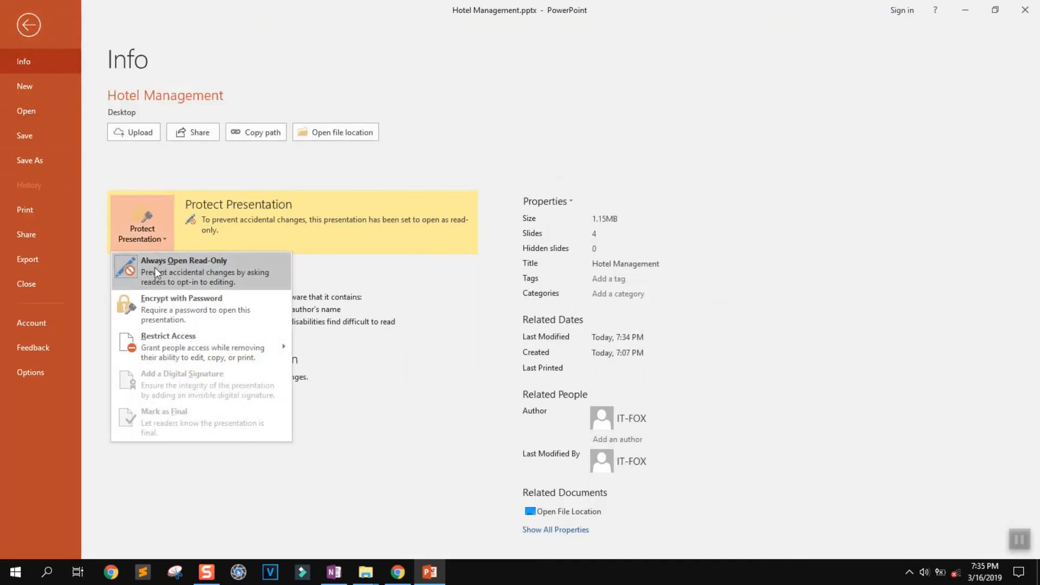
{"action": "left_click", "coordinate": [173, 260]}
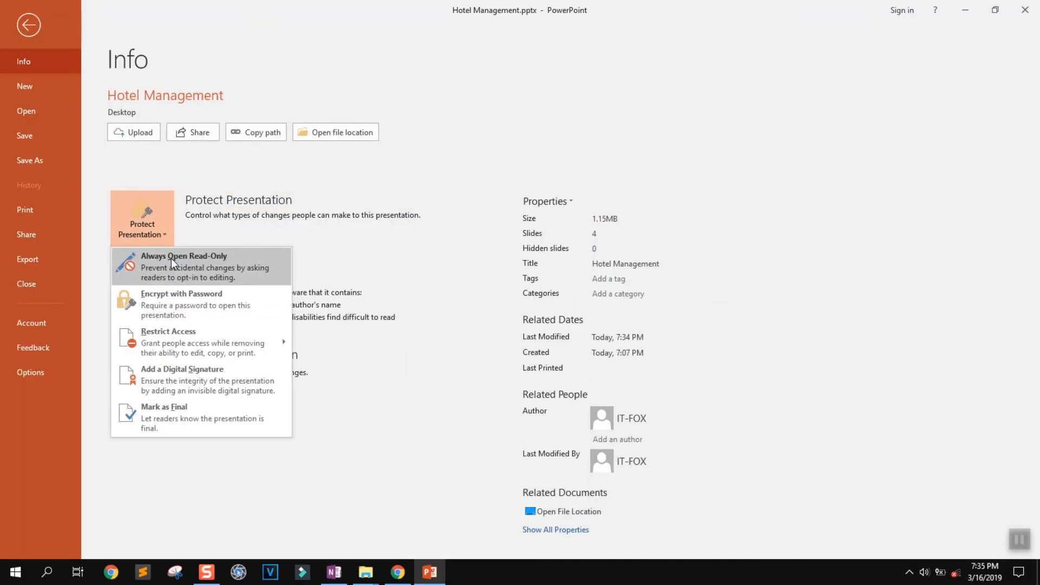
{"action": "left_click", "coordinate": [29, 25]}
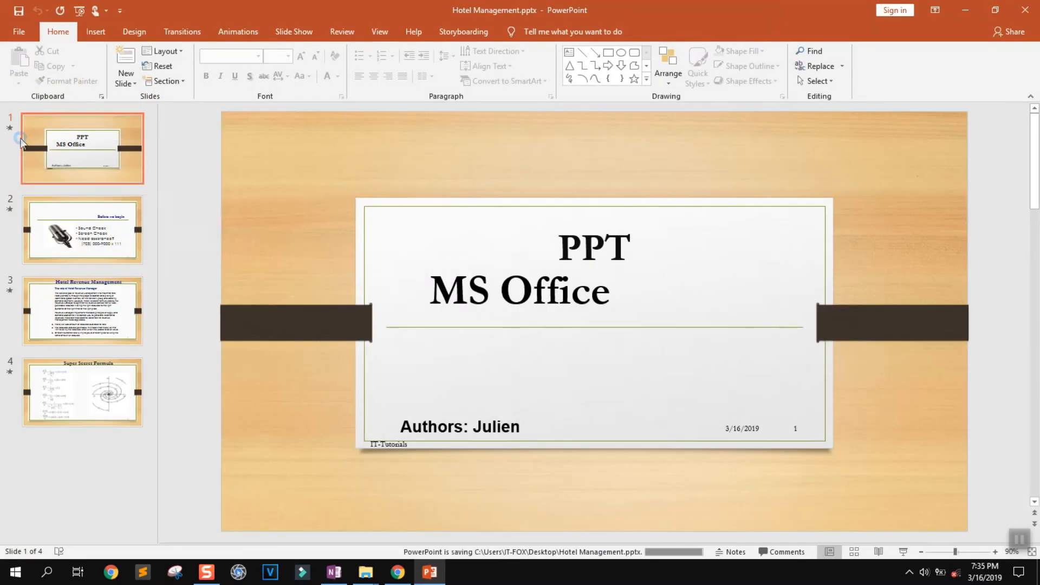